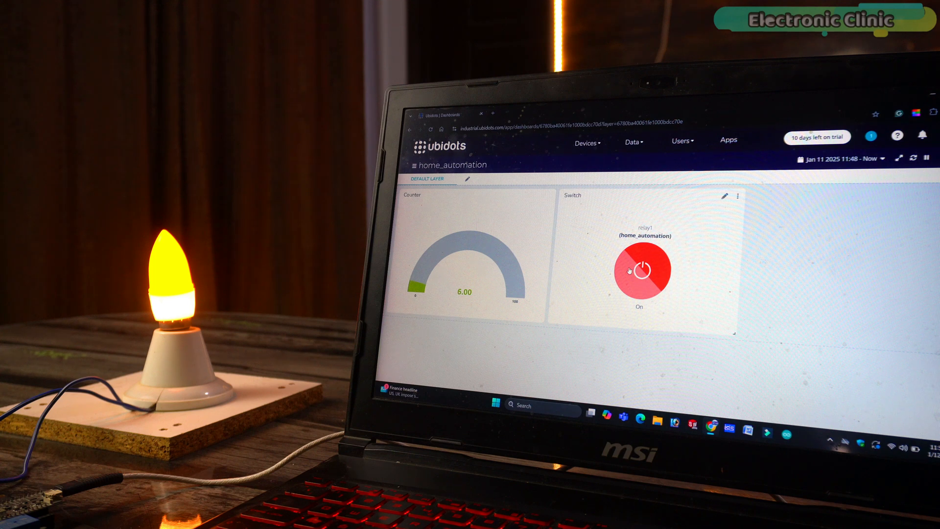
- Toggle the relay1 Switch widget off, on, then off so the lamp ends dark
{"action": "left_click", "coordinate": [644, 269]}
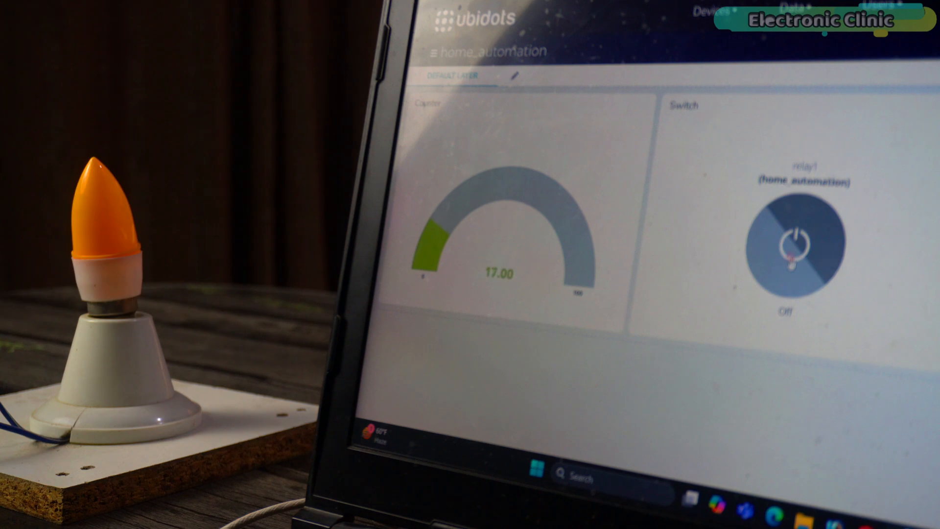
{"action": "left_click", "coordinate": [795, 246]}
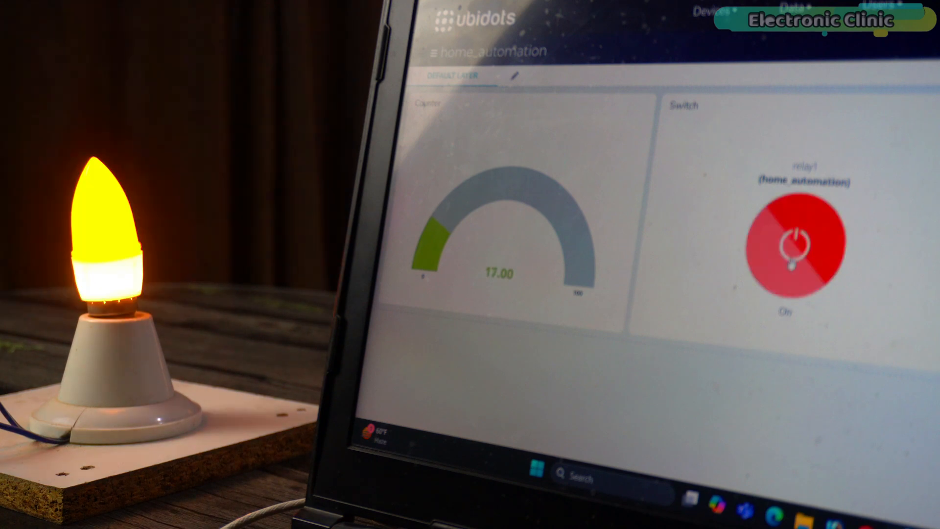
{"action": "left_click", "coordinate": [795, 248]}
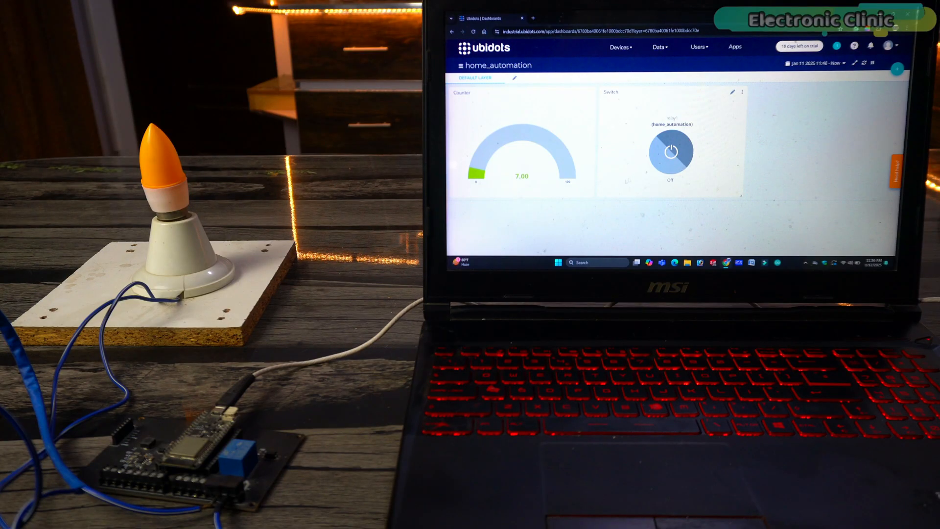
- Toggle relay1 five times (on, off, on, off, on), leaving the lamp lit and the counter climbing
{"action": "left_click", "coordinate": [670, 150]}
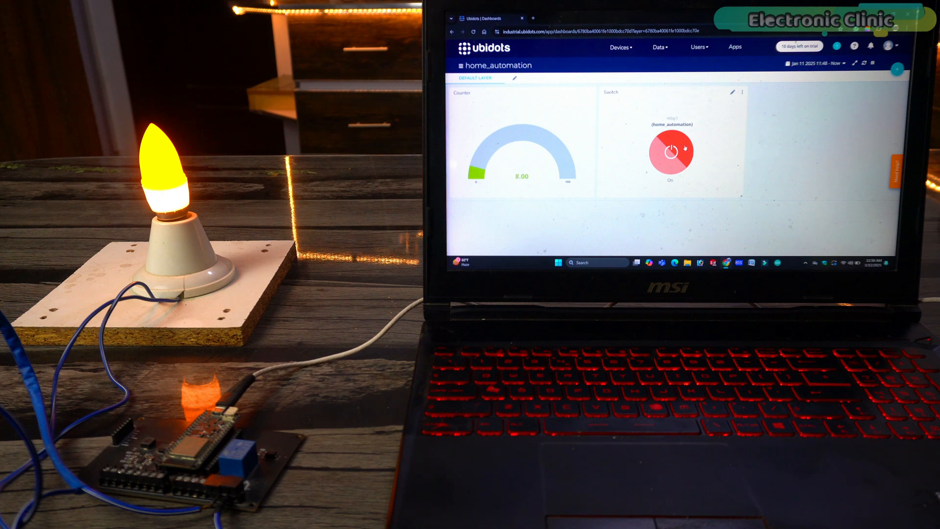
{"action": "left_click", "coordinate": [671, 150]}
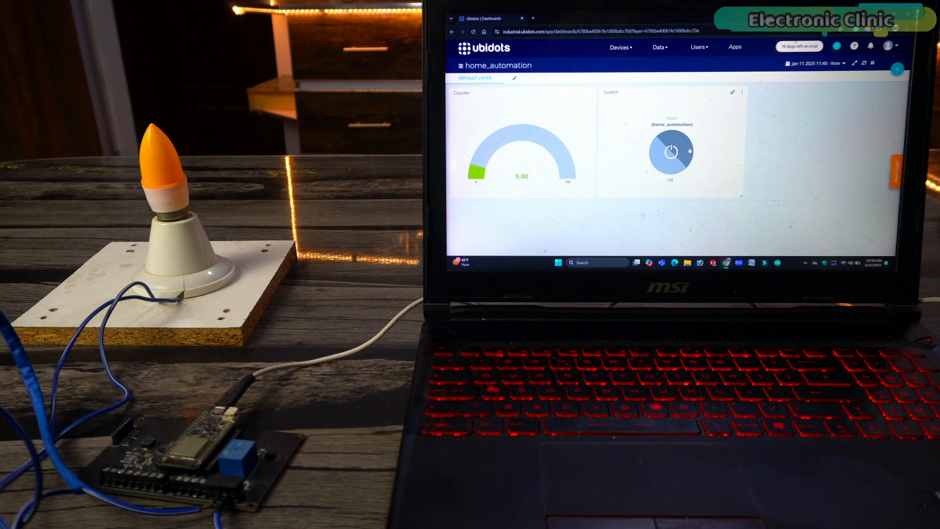
{"action": "left_click", "coordinate": [671, 152]}
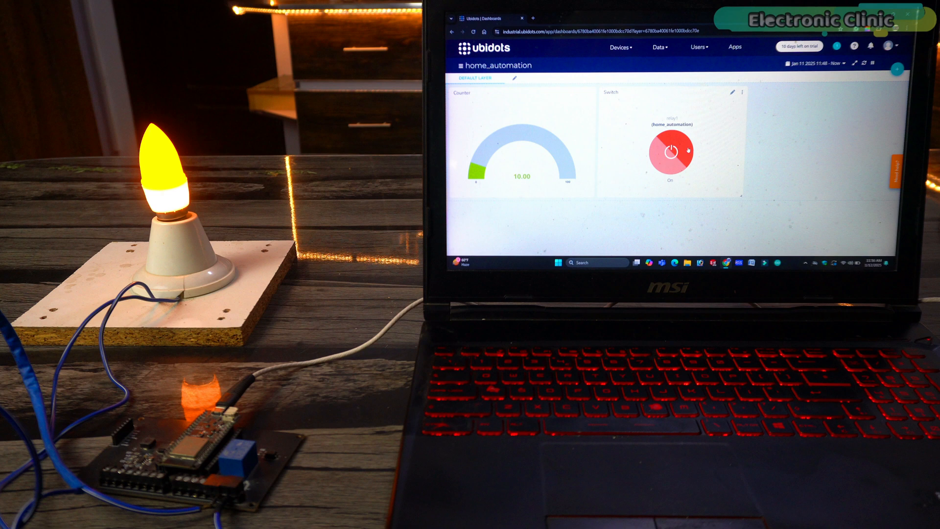
{"action": "left_click", "coordinate": [671, 151]}
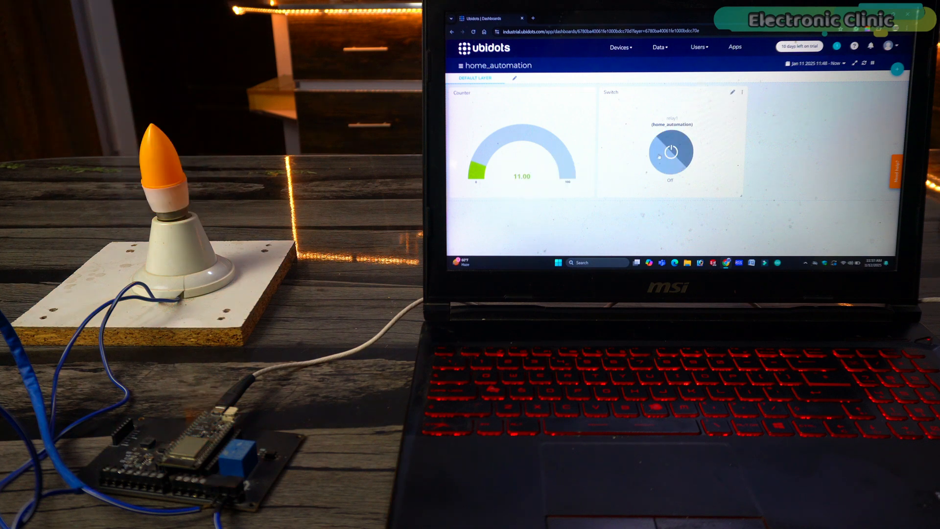
{"action": "left_click", "coordinate": [670, 151]}
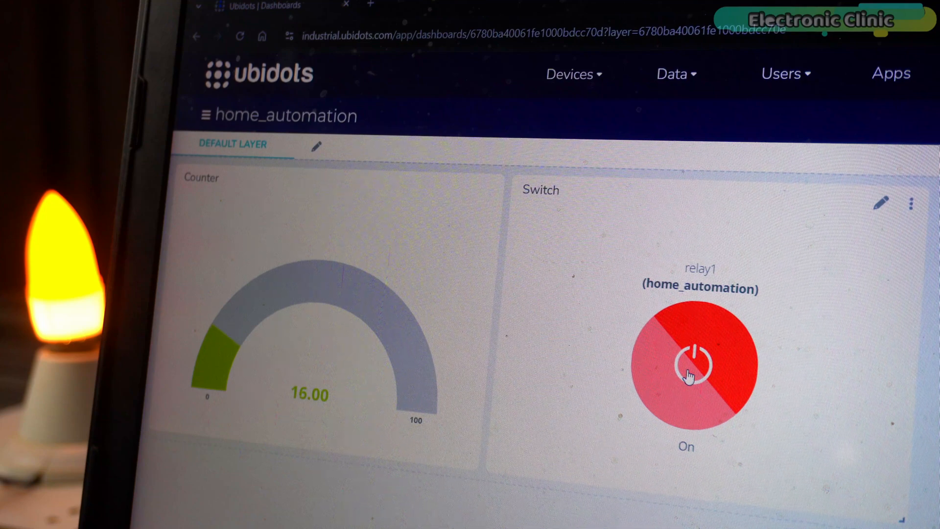
- Toggle relay1 off and on twice, leaving the lamp lit with the counter at 17
{"action": "left_click", "coordinate": [695, 365]}
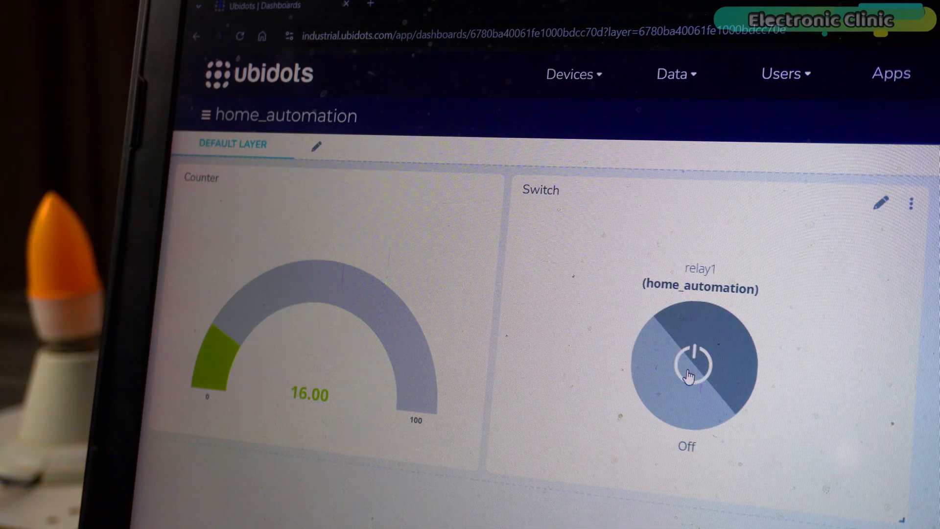
{"action": "left_click", "coordinate": [694, 364]}
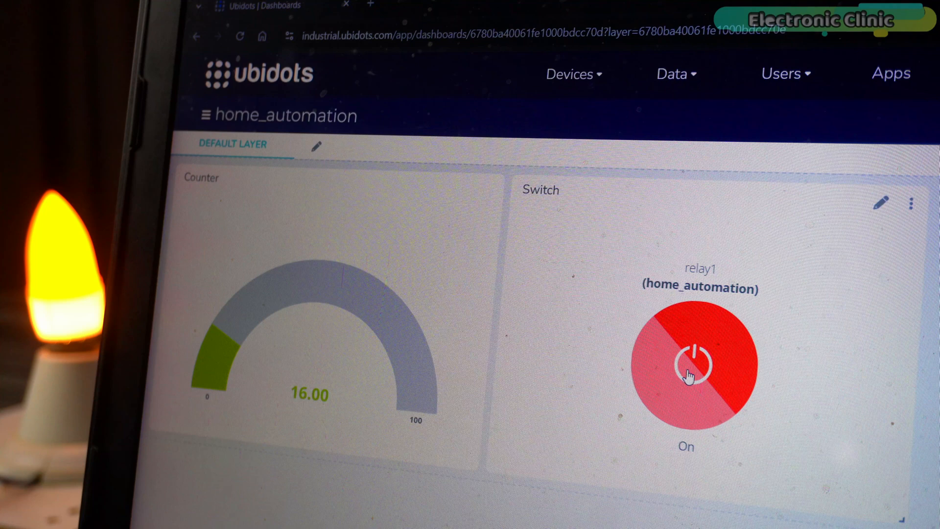
{"action": "left_click", "coordinate": [695, 363]}
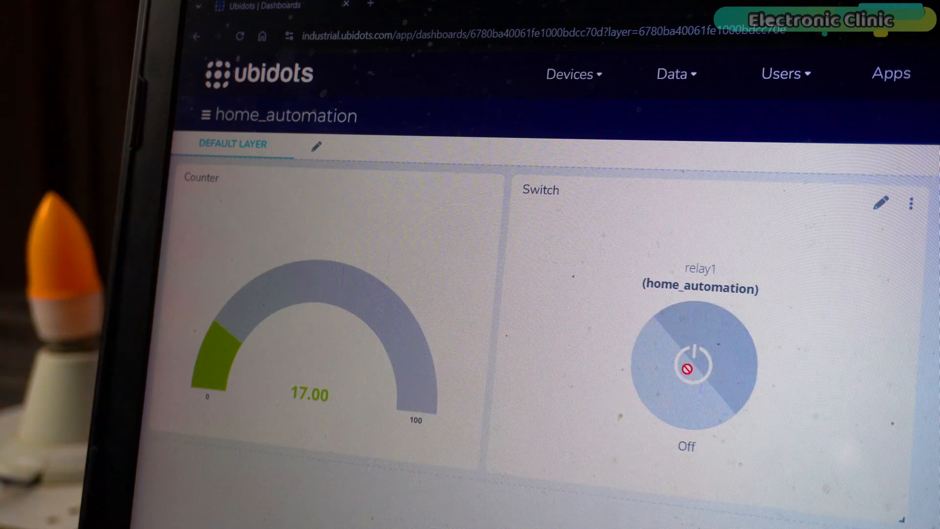
{"action": "left_click", "coordinate": [695, 365]}
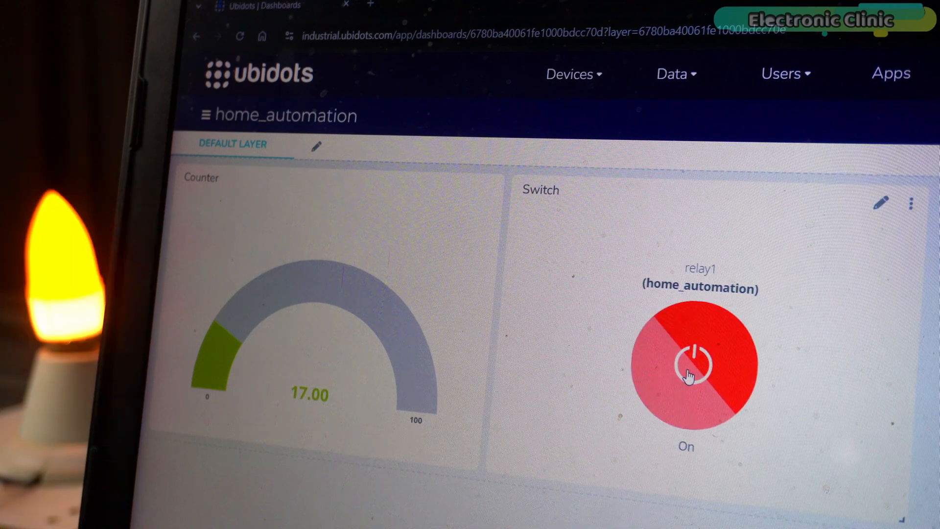